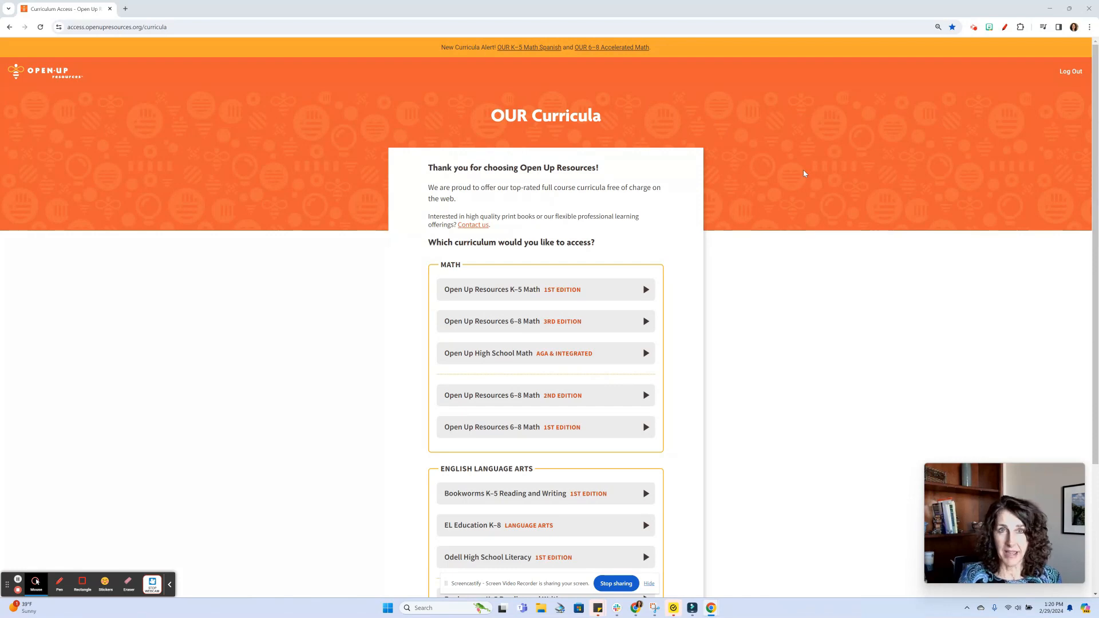
mouse_move(267, 69)
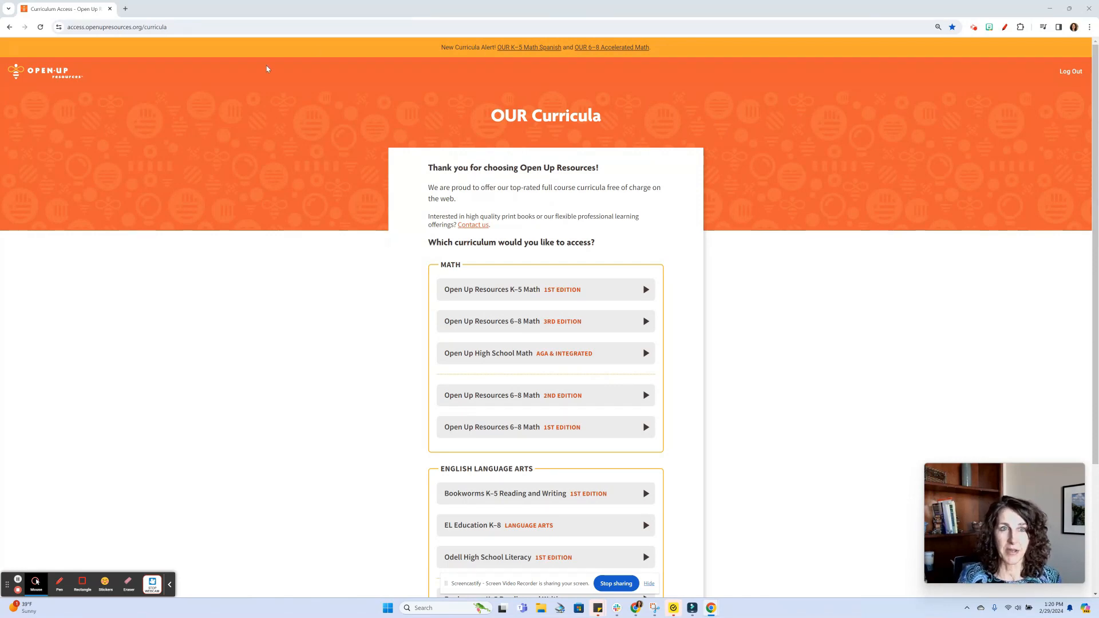
mouse_move(128, 127)
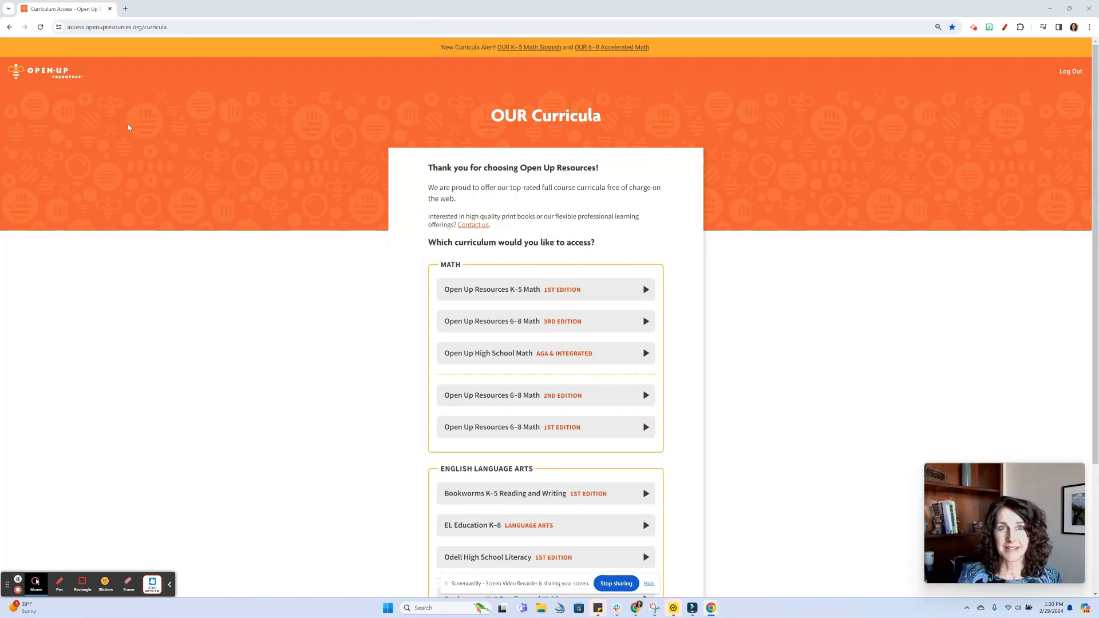
mouse_move(440, 302)
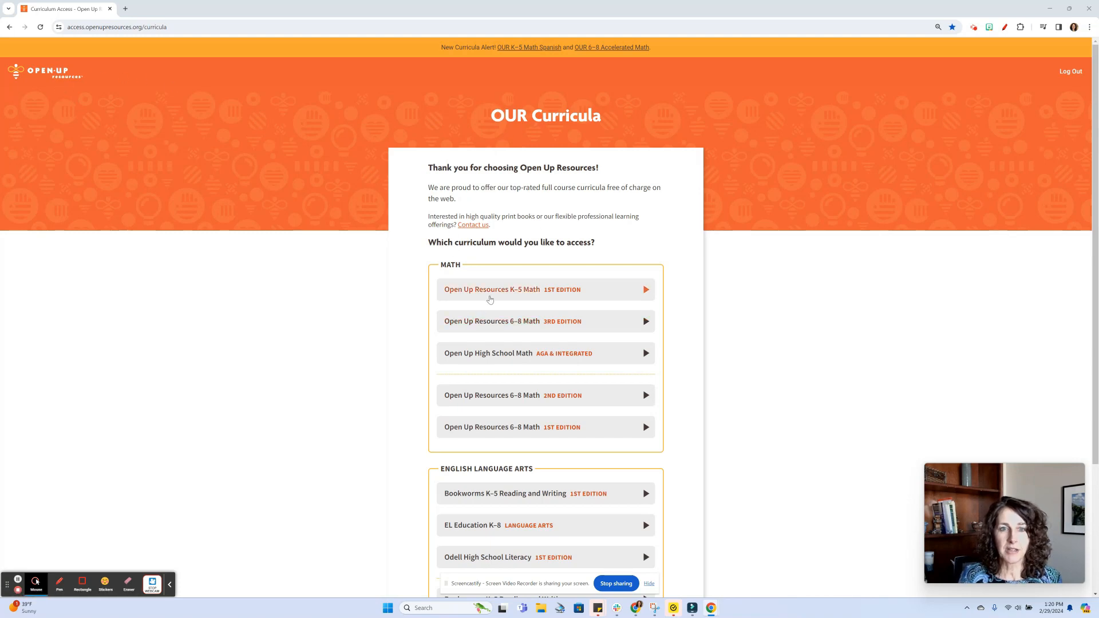
Enter the K–5 Math curriculum as a Grade 1 teacher and reach the course resources
click(511, 288)
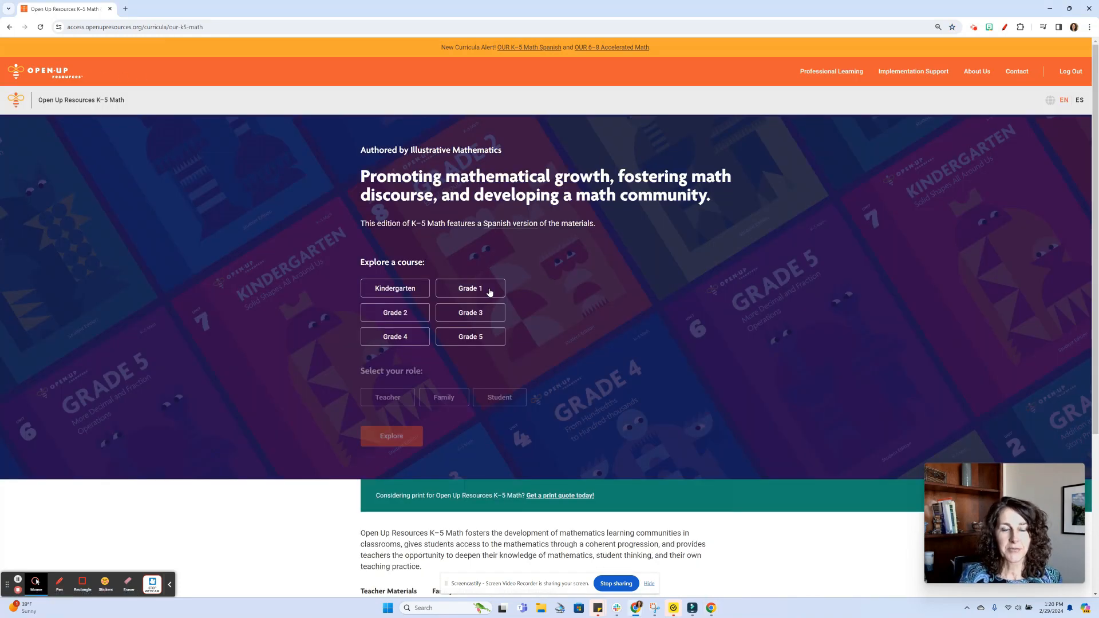
click(469, 289)
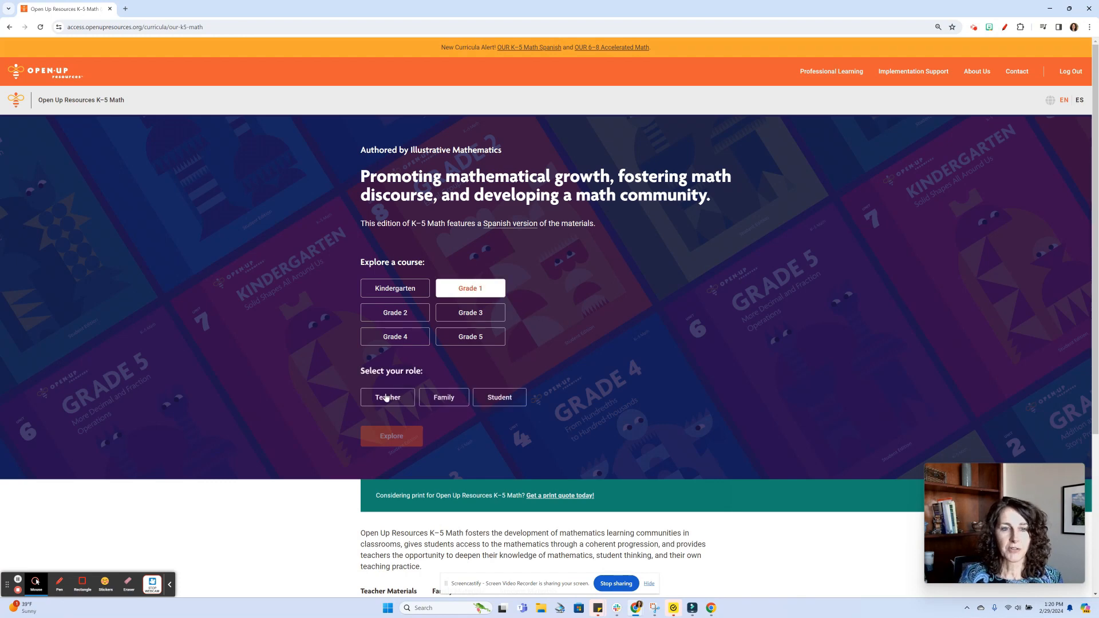
click(390, 436)
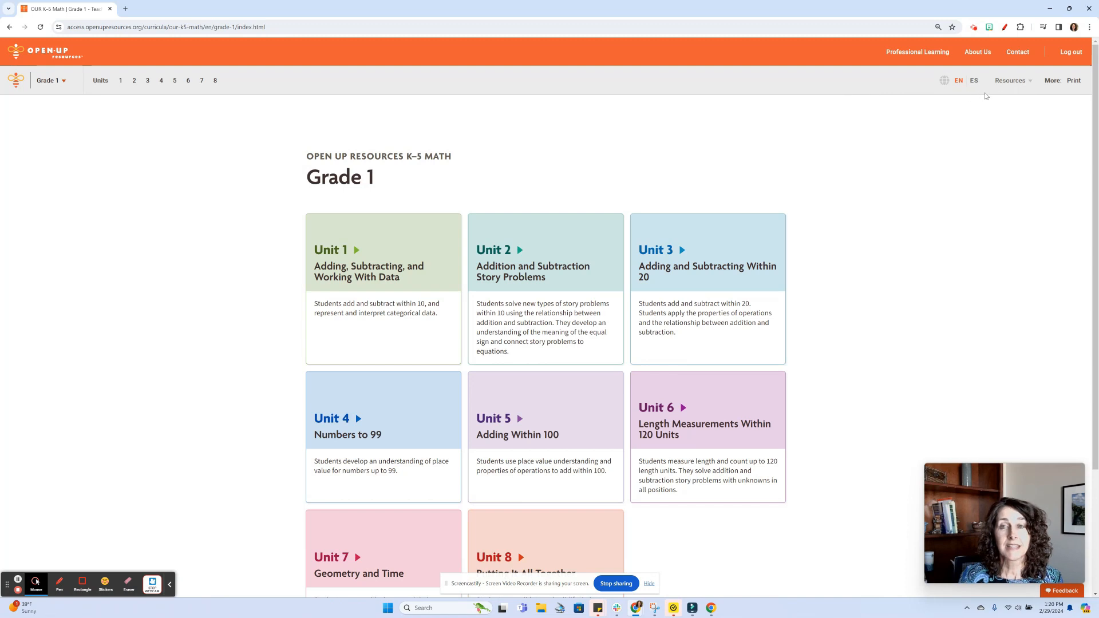
click(1011, 80)
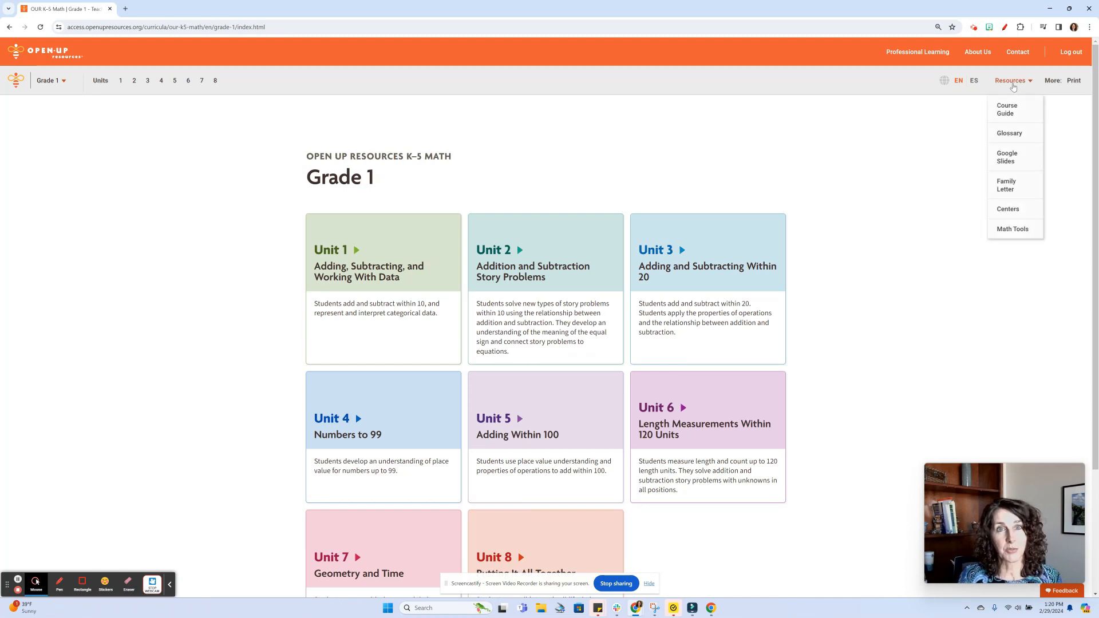
mouse_move(1012, 229)
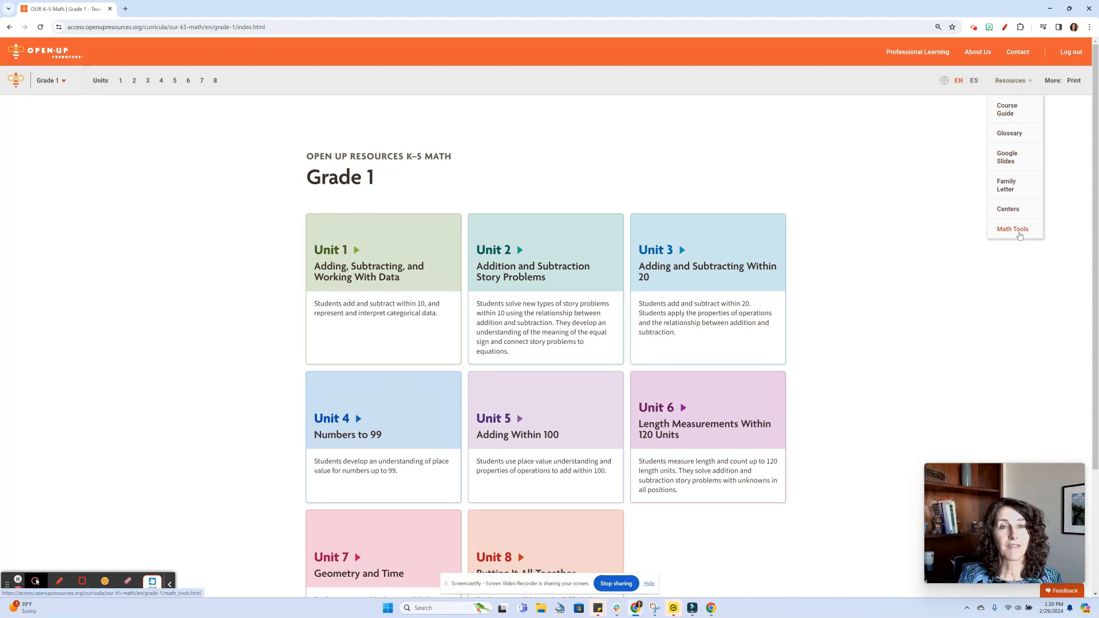
mouse_move(495, 248)
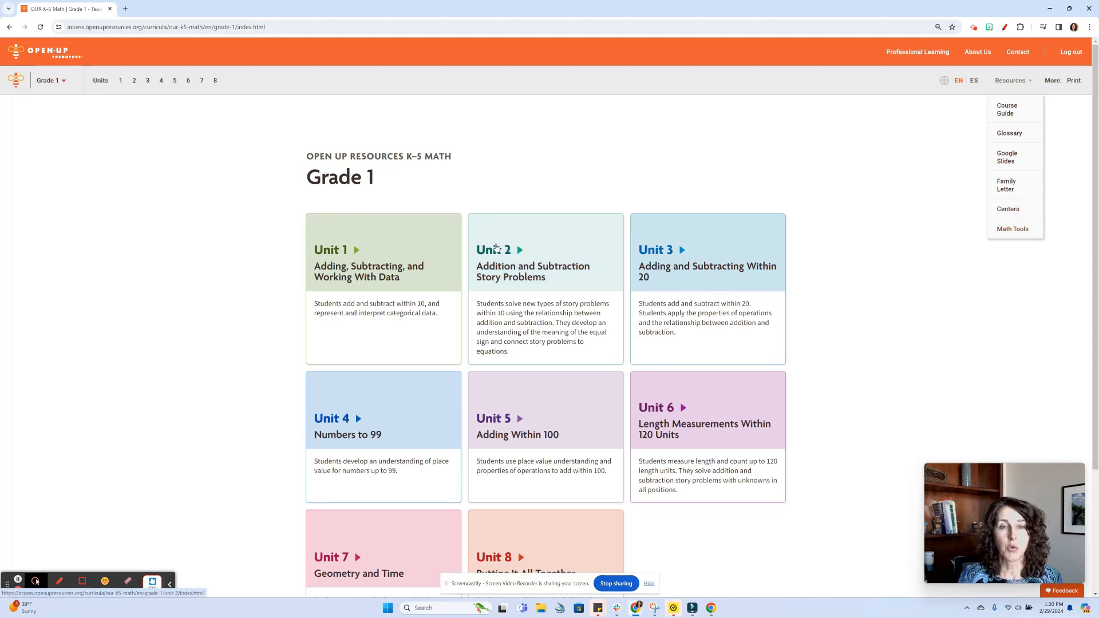
Visit Unit 2, Addition and Subtraction Story Problems, then go to the Math Tools collection
click(492, 250)
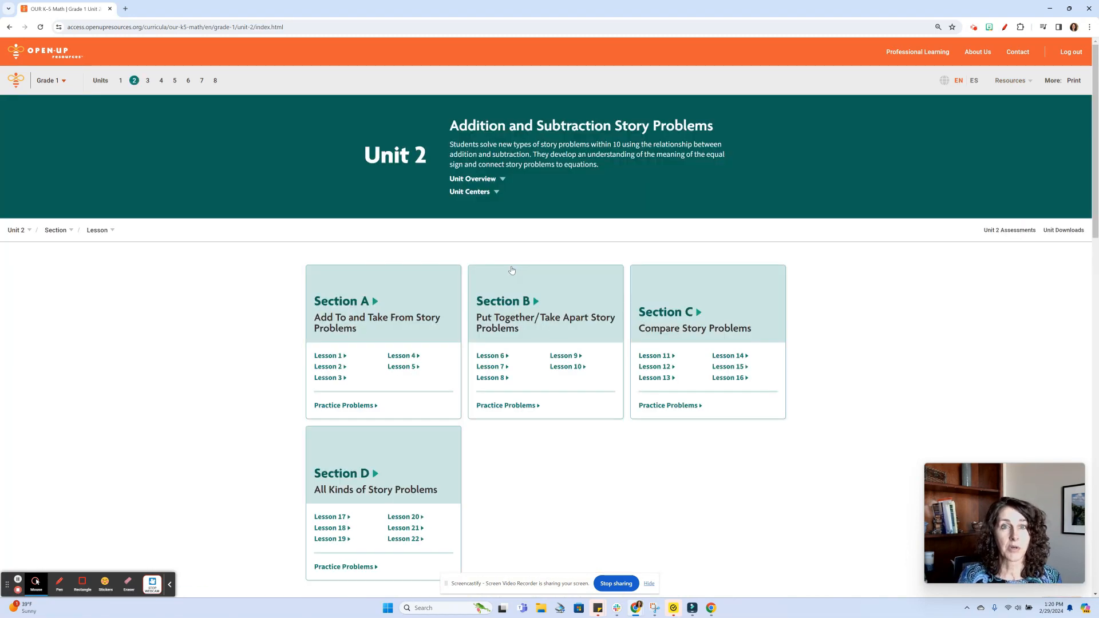
click(1011, 80)
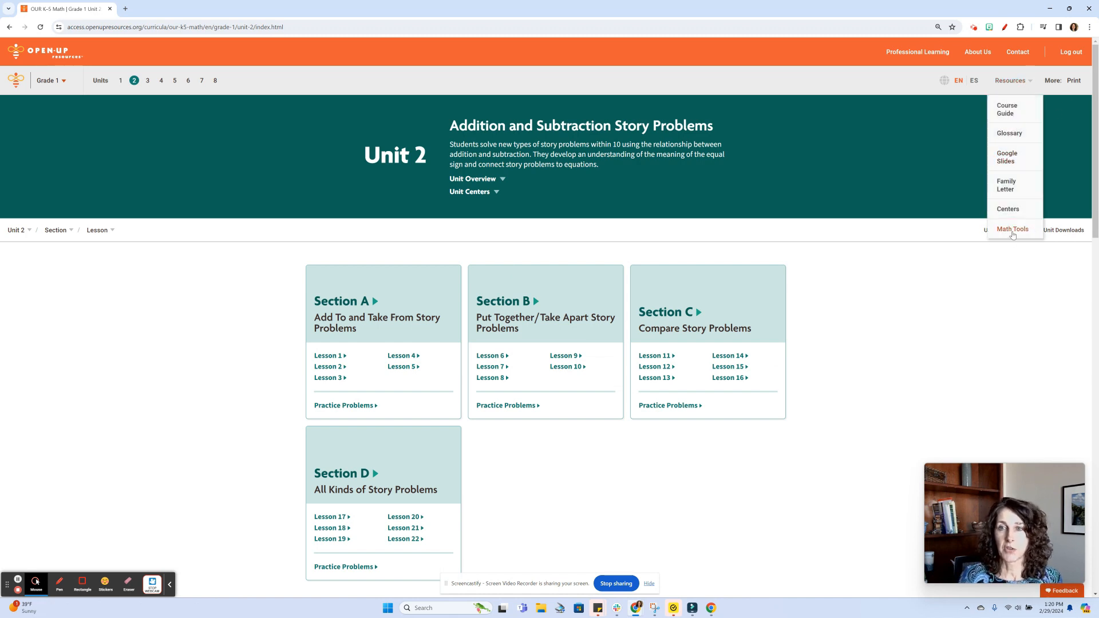
click(1012, 229)
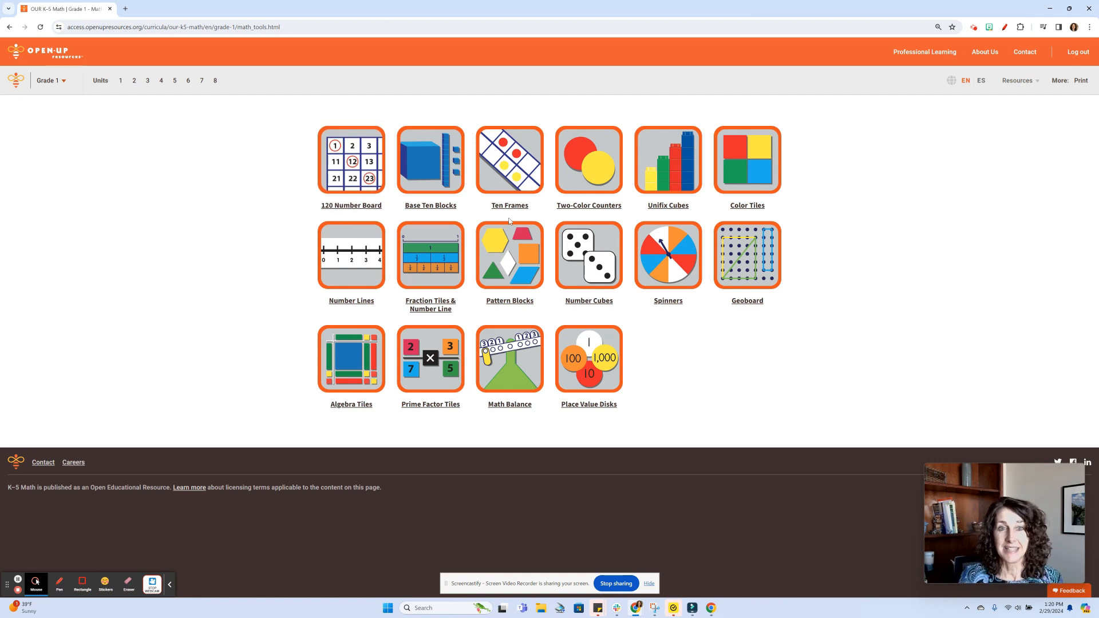
mouse_move(342, 205)
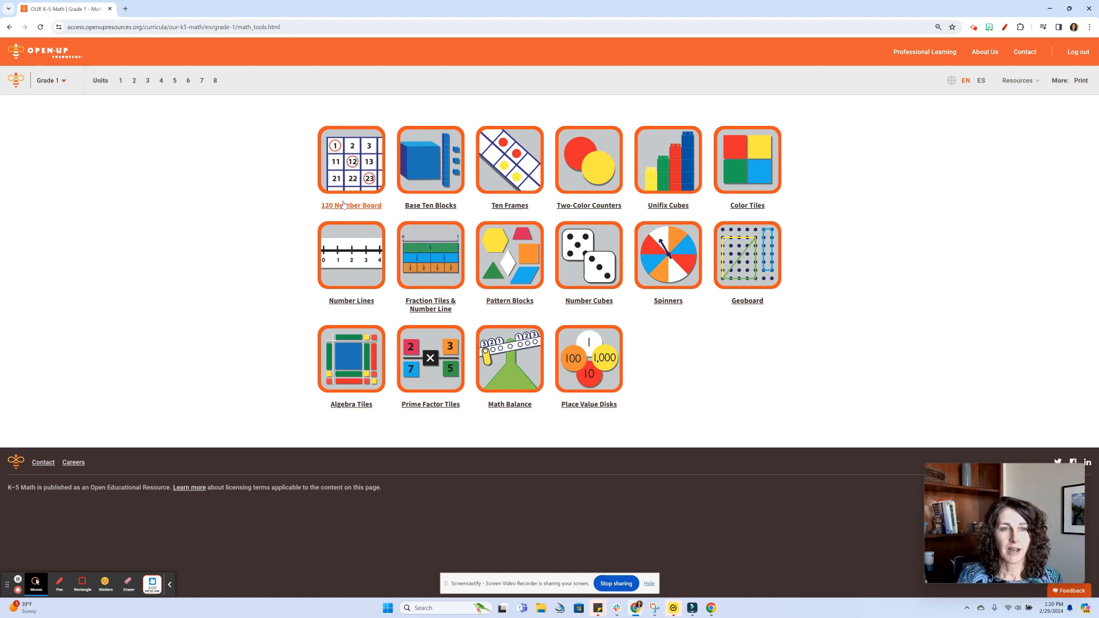
On the 120 Number Board, pick the circle tool and circle 3, 6 and 9
click(351, 162)
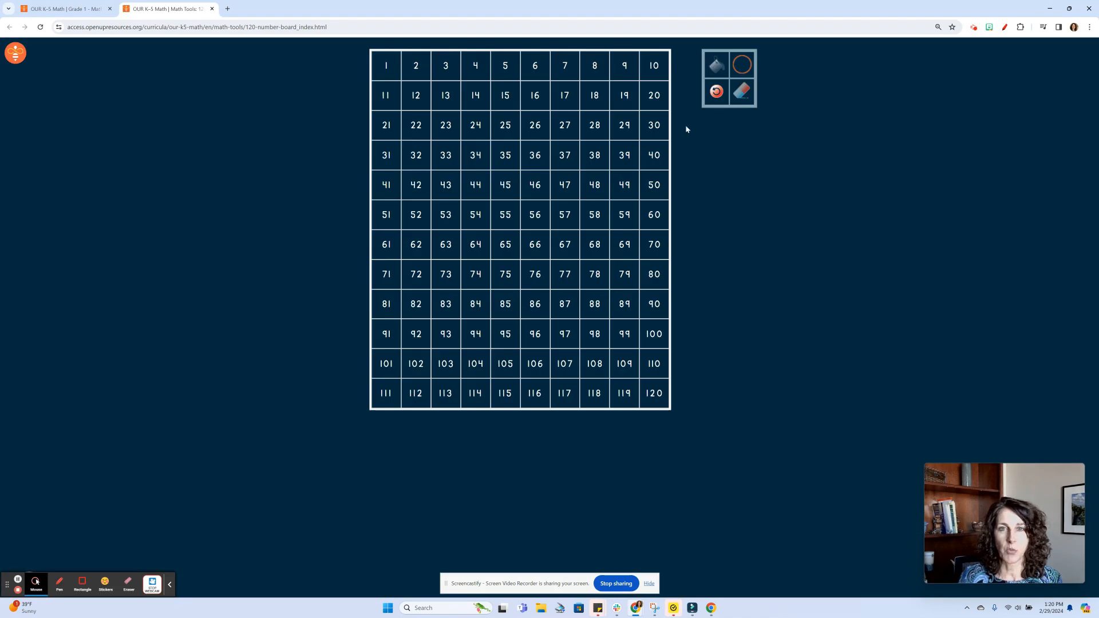
click(715, 65)
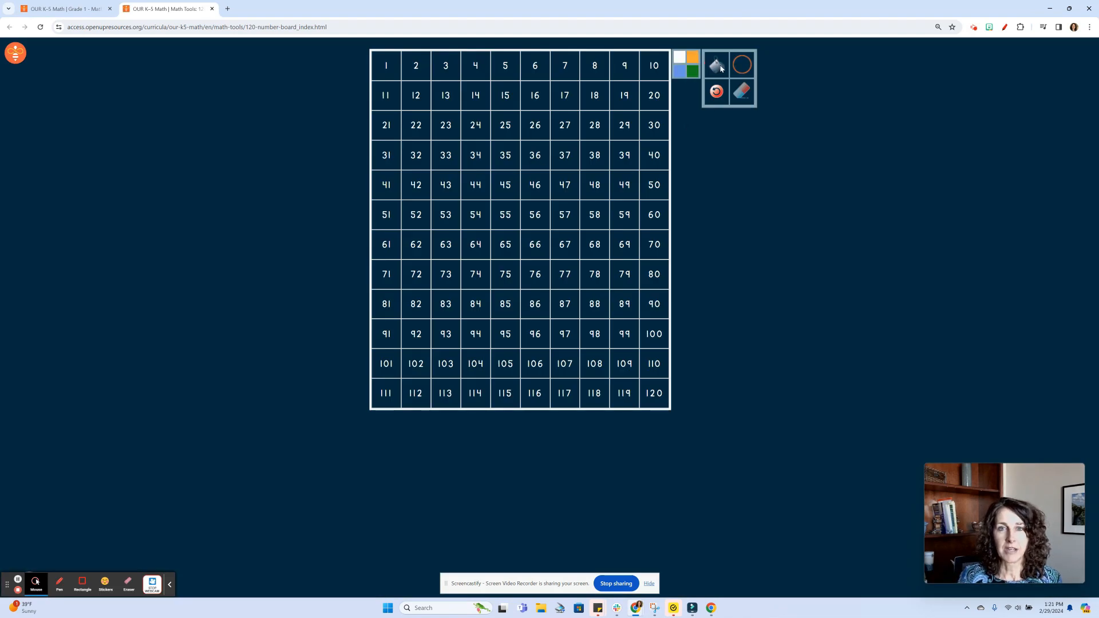
click(687, 64)
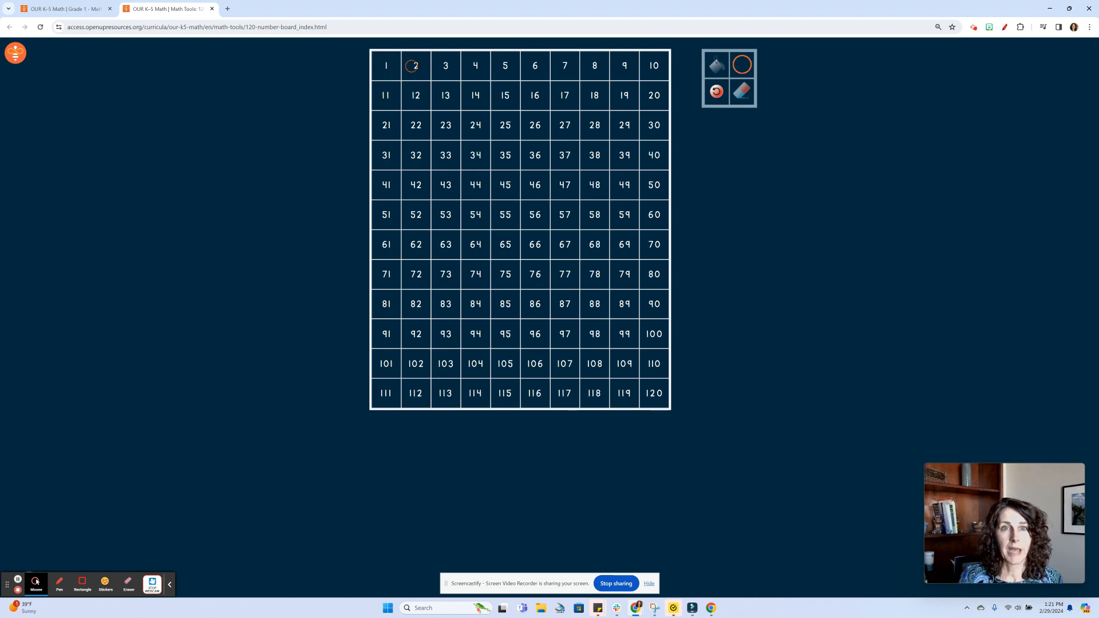
click(623, 66)
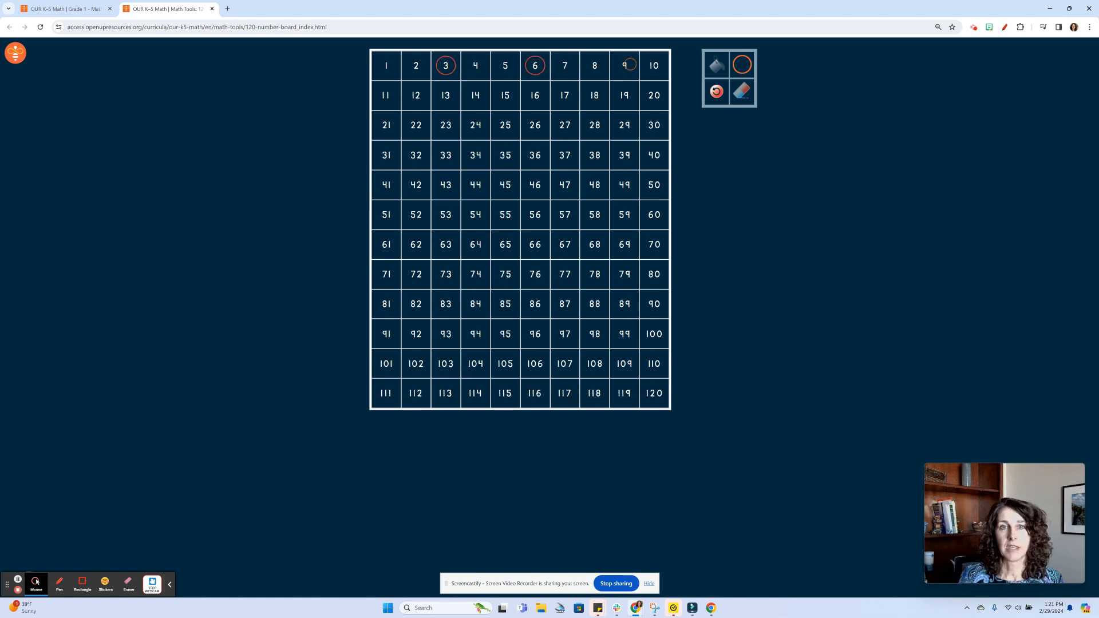
click(415, 95)
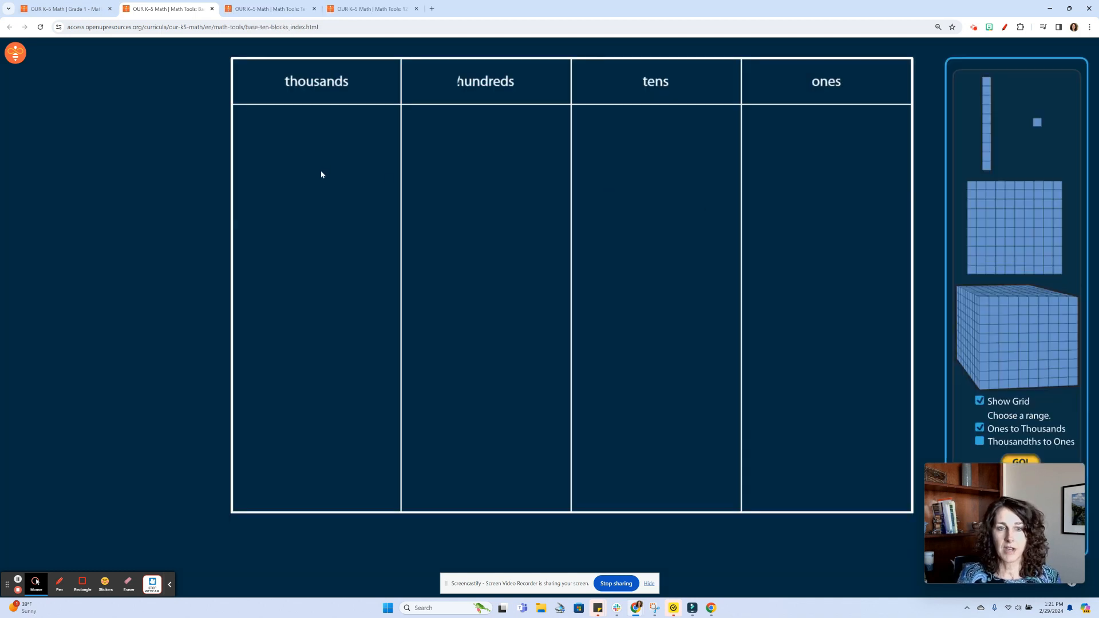
mouse_move(1029, 226)
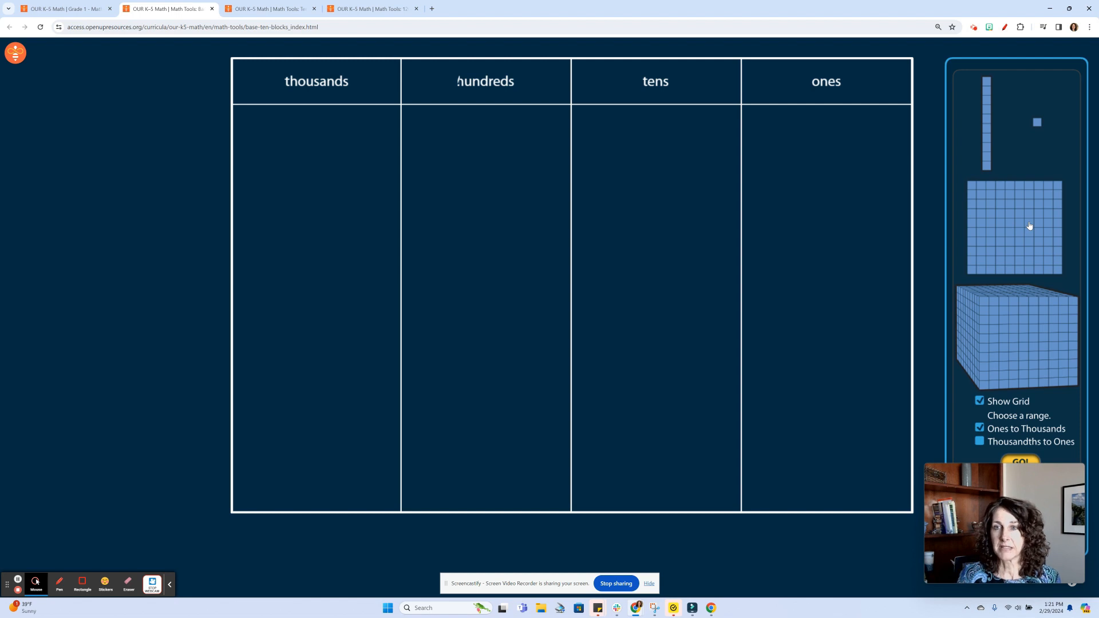
Place one ten rod in the tens column and one unit cube in the ones column
drag(986, 119, 636, 217)
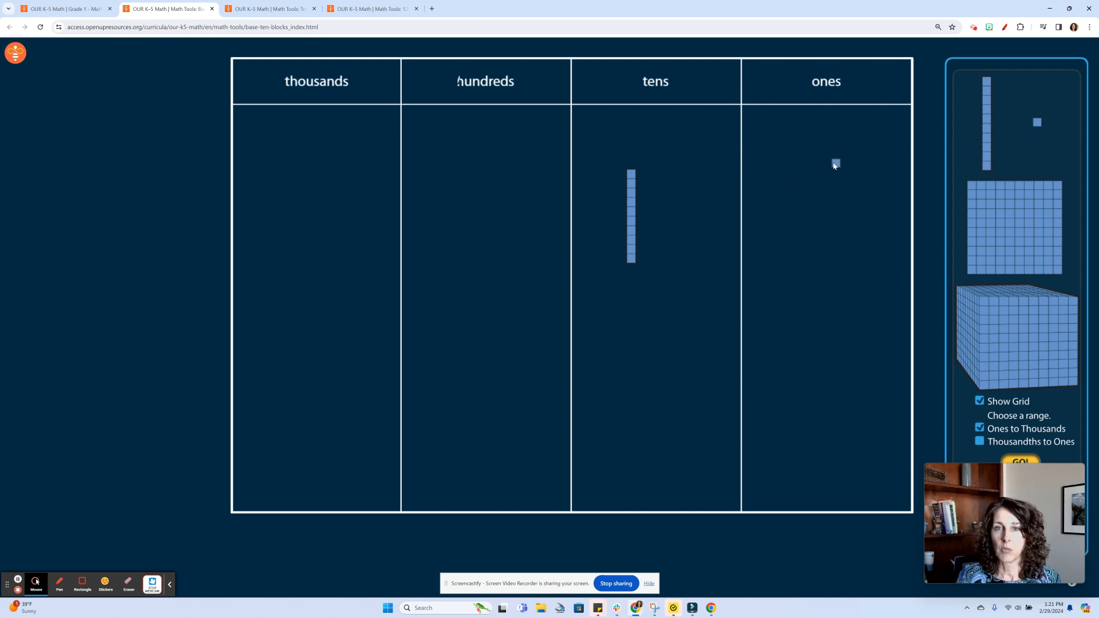
click(63, 8)
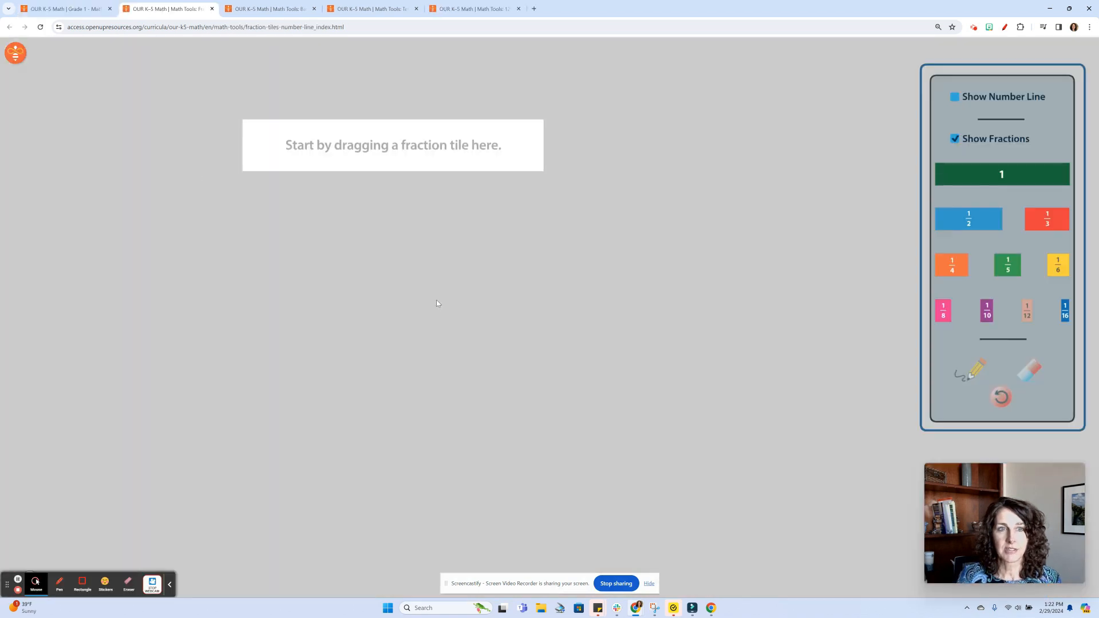
Lay a one-half tile, then line up two one-fourth tiles side by side beneath it
drag(968, 219, 460, 270)
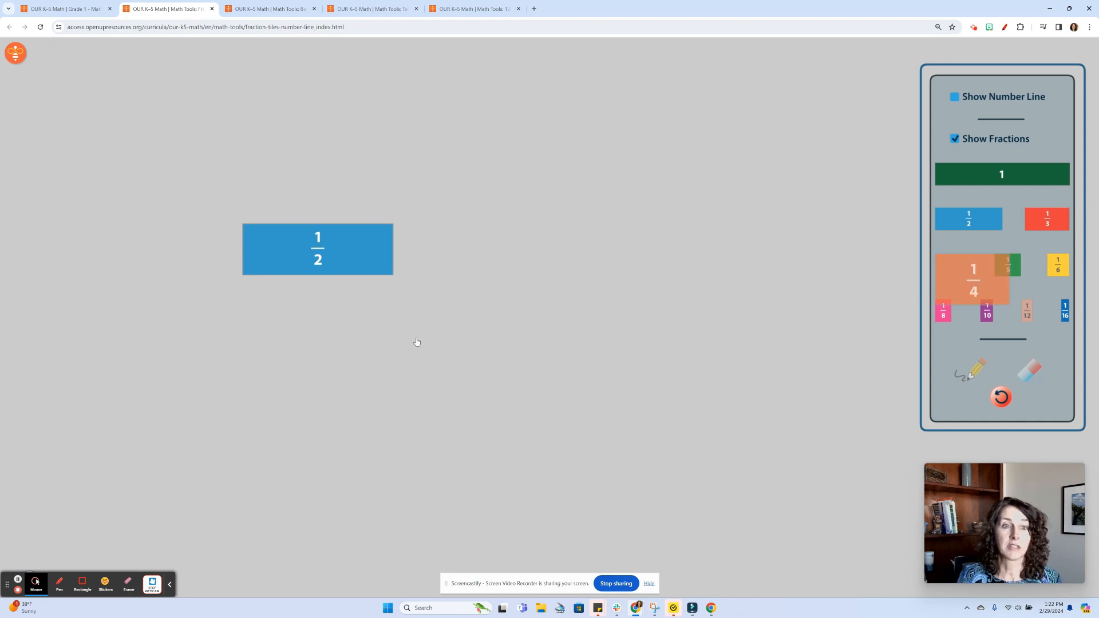
drag(972, 278, 289, 301)
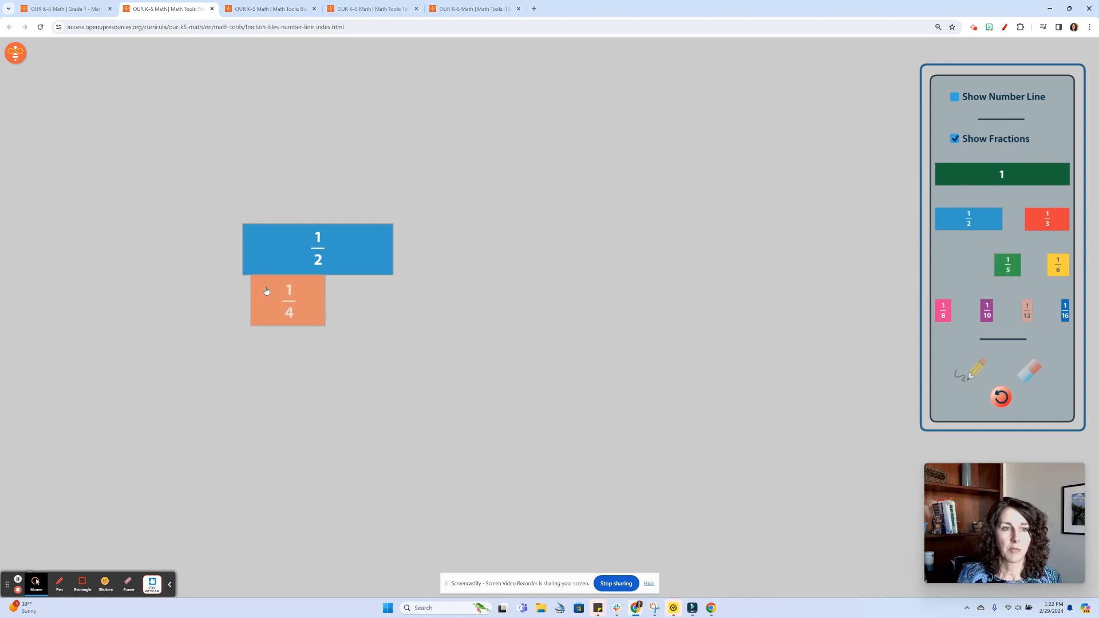
drag(287, 301, 278, 302)
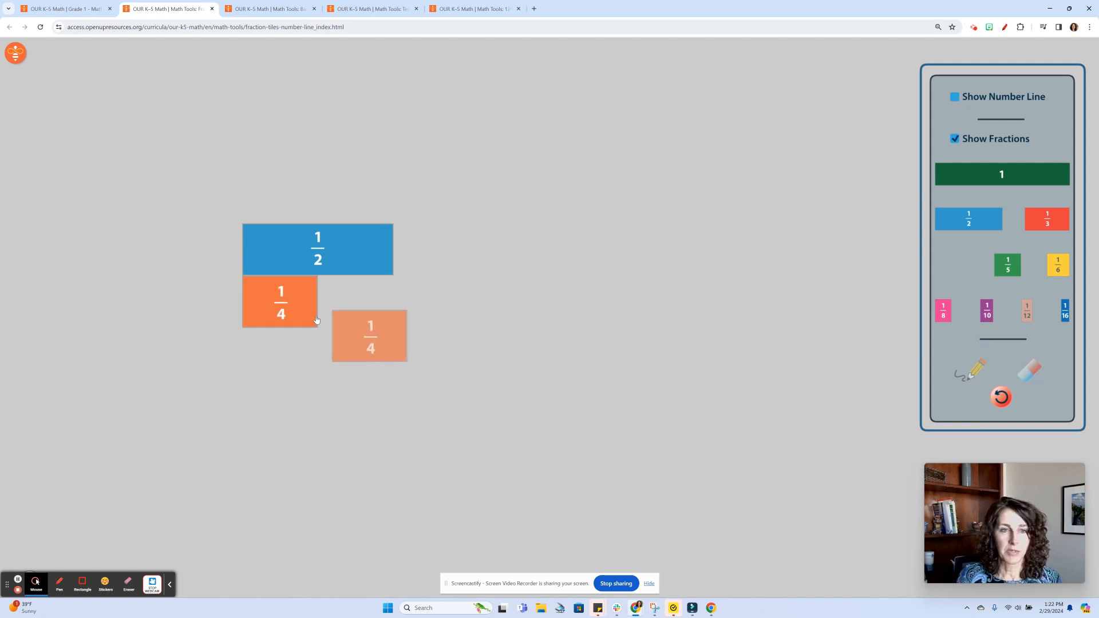
drag(370, 337, 354, 301)
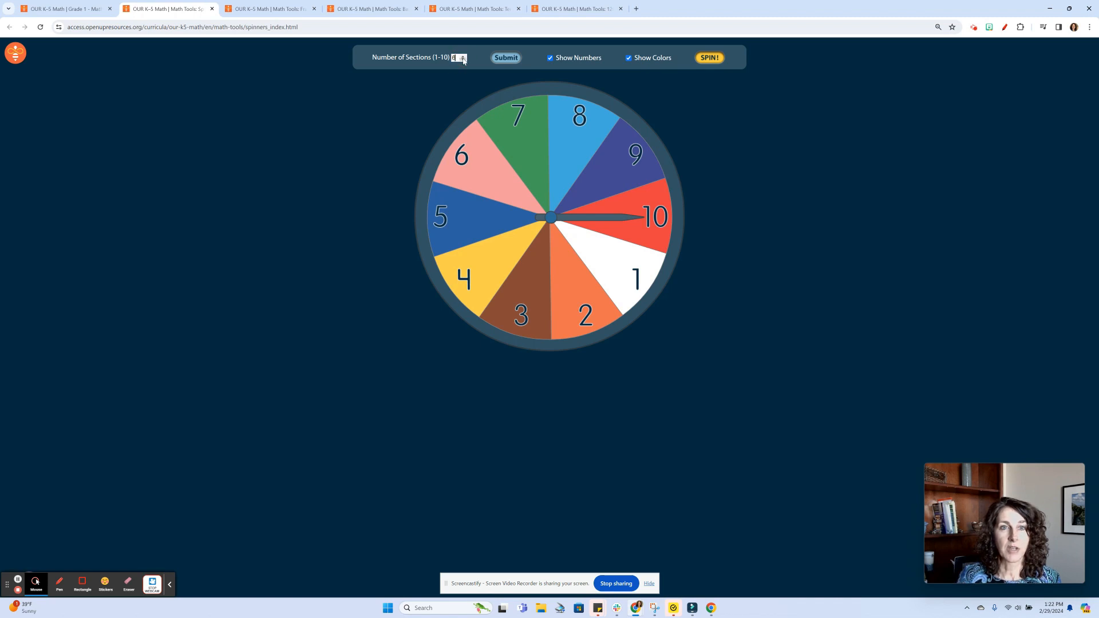
Give the spinner 6 sections and spin it, then place a yellow counter beside the red one
click(504, 57)
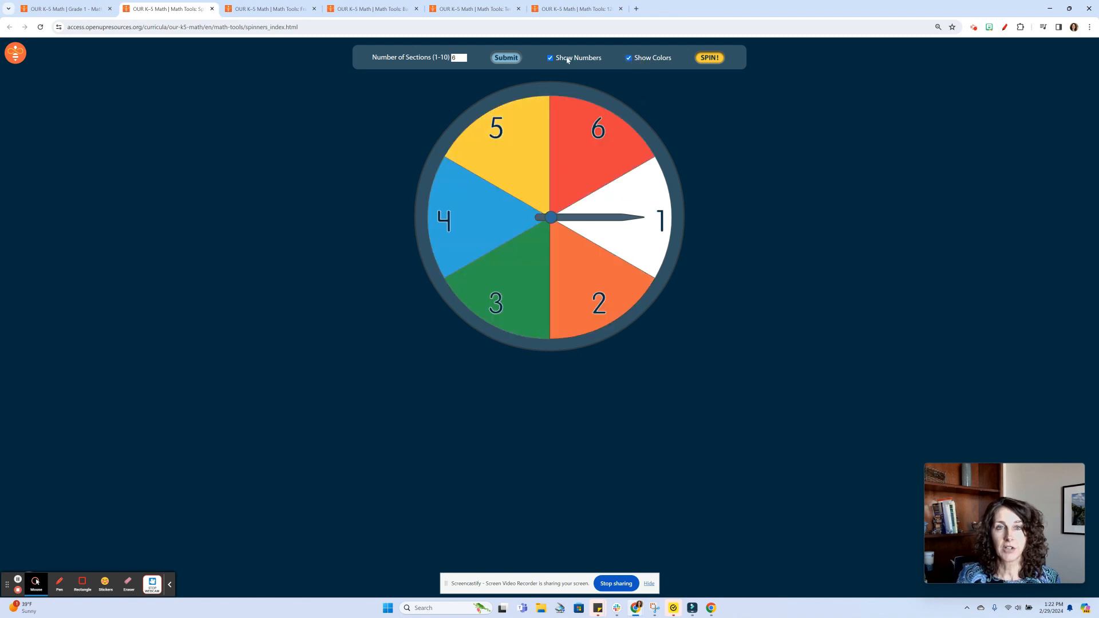
click(708, 57)
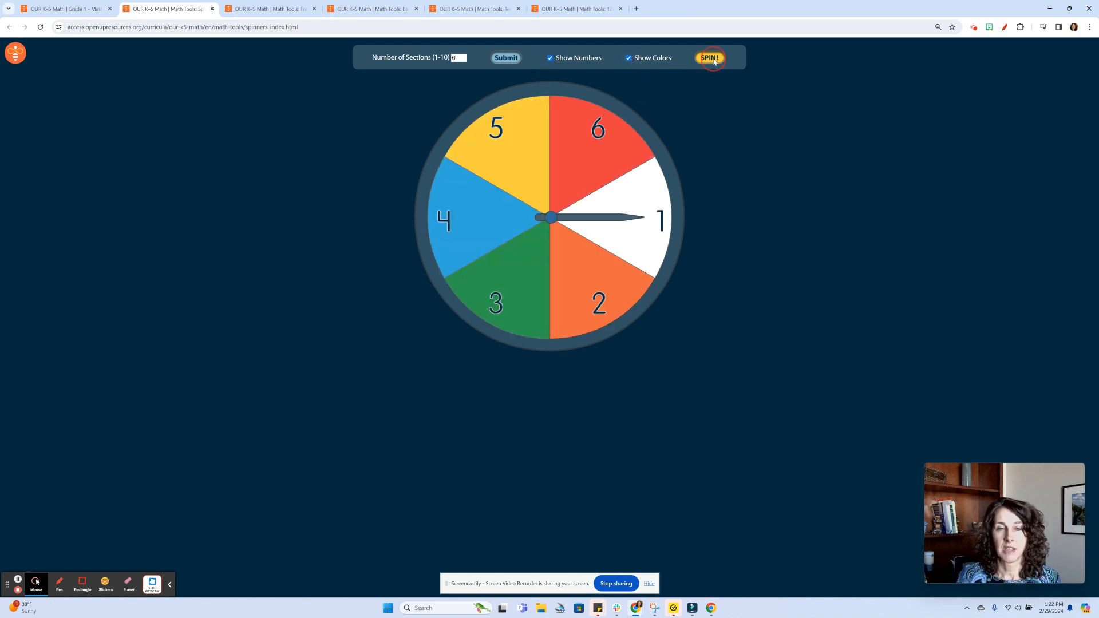
click(708, 57)
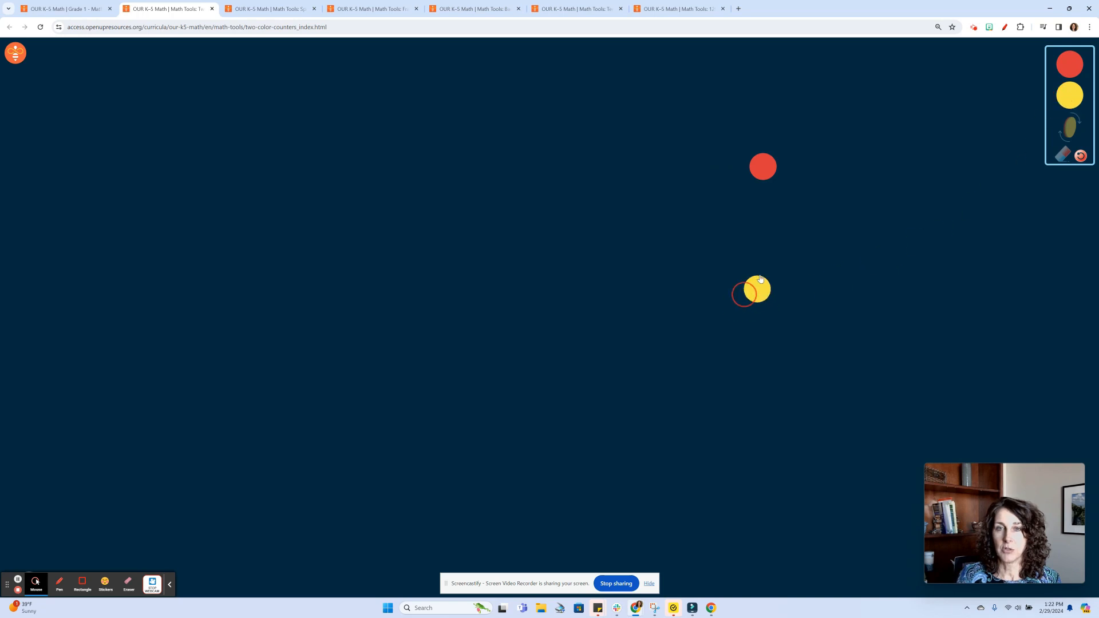
drag(756, 290, 820, 224)
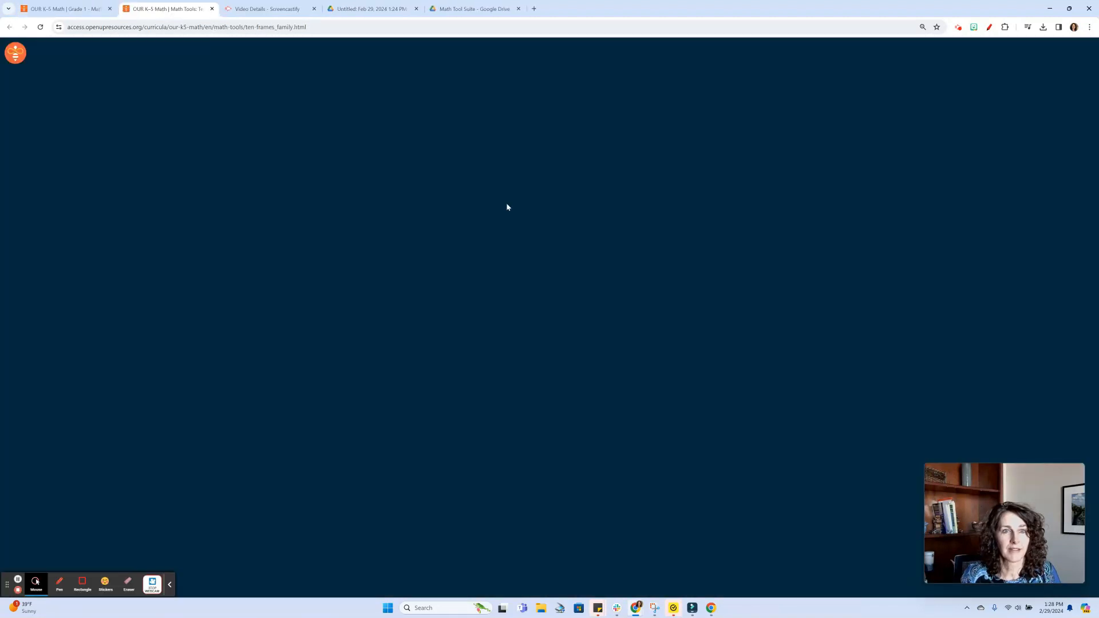
mouse_move(79, 20)
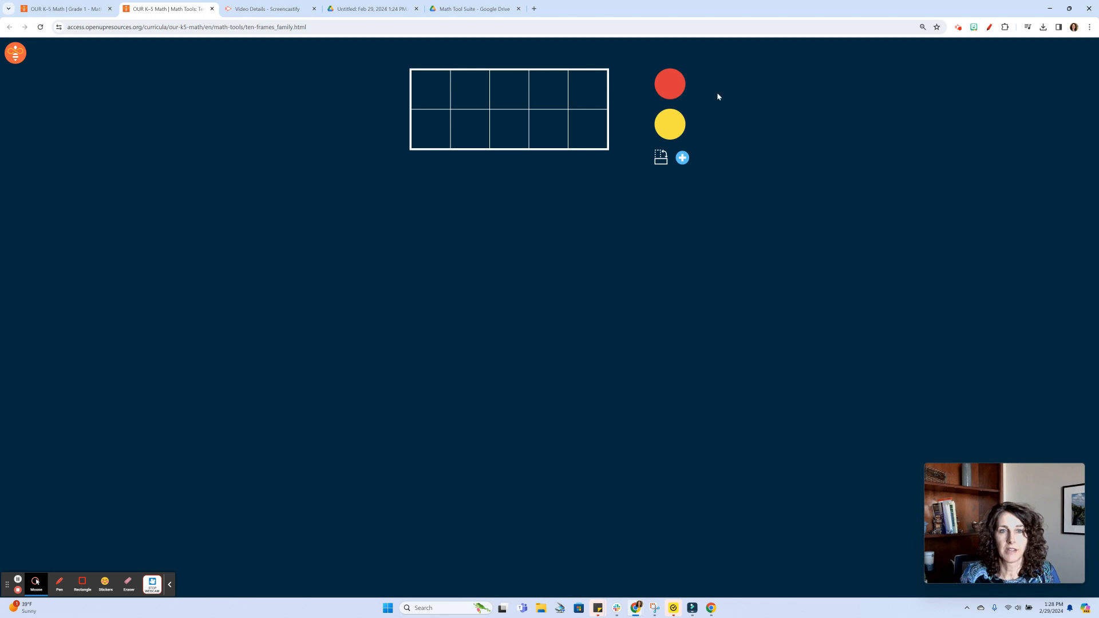
Add a second ten-frame, fill the top row with red counters and add yellow and red below
click(681, 157)
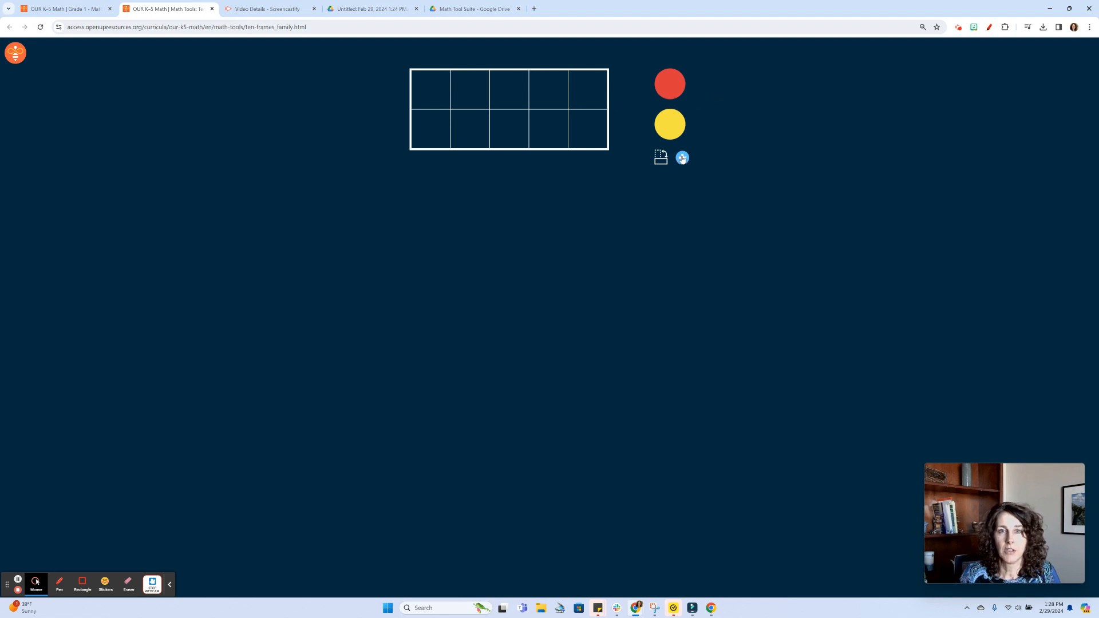
click(659, 157)
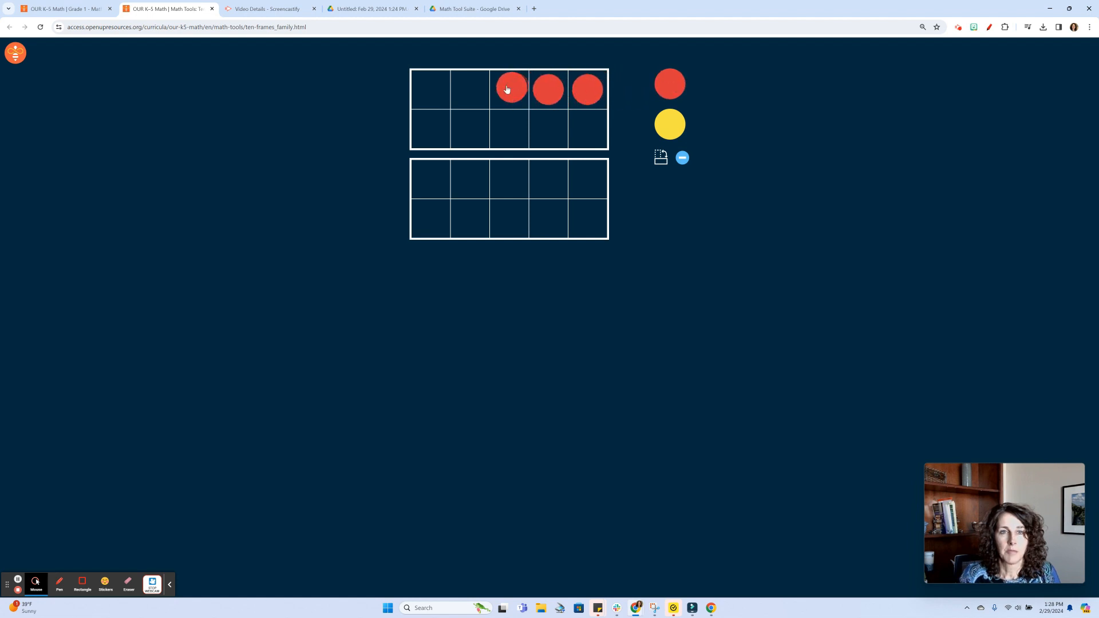
drag(509, 90, 502, 89)
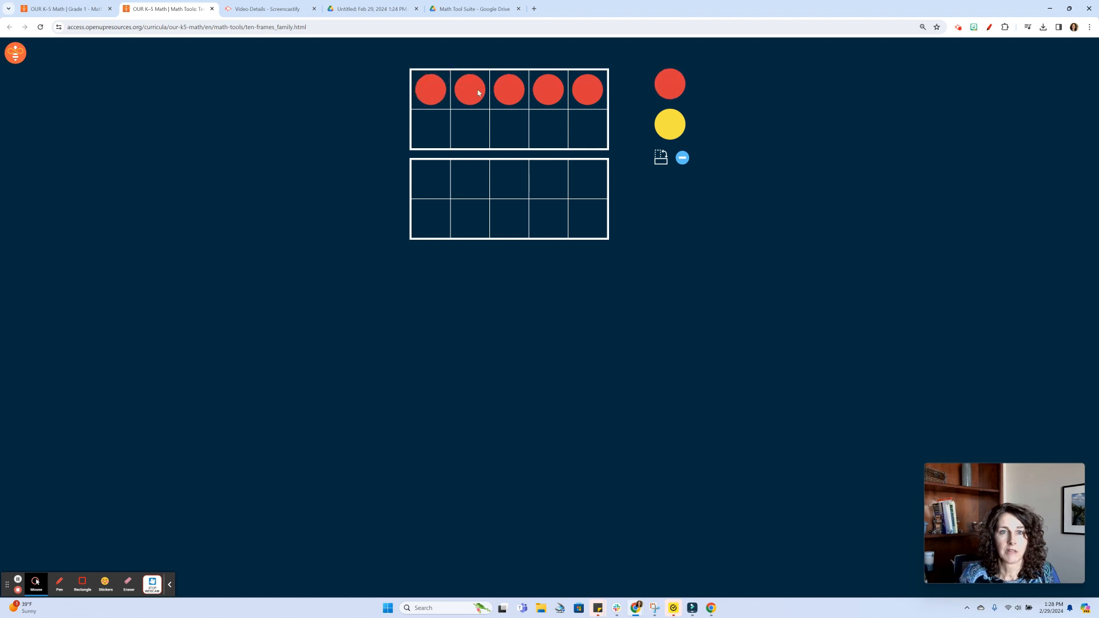
drag(668, 124, 429, 179)
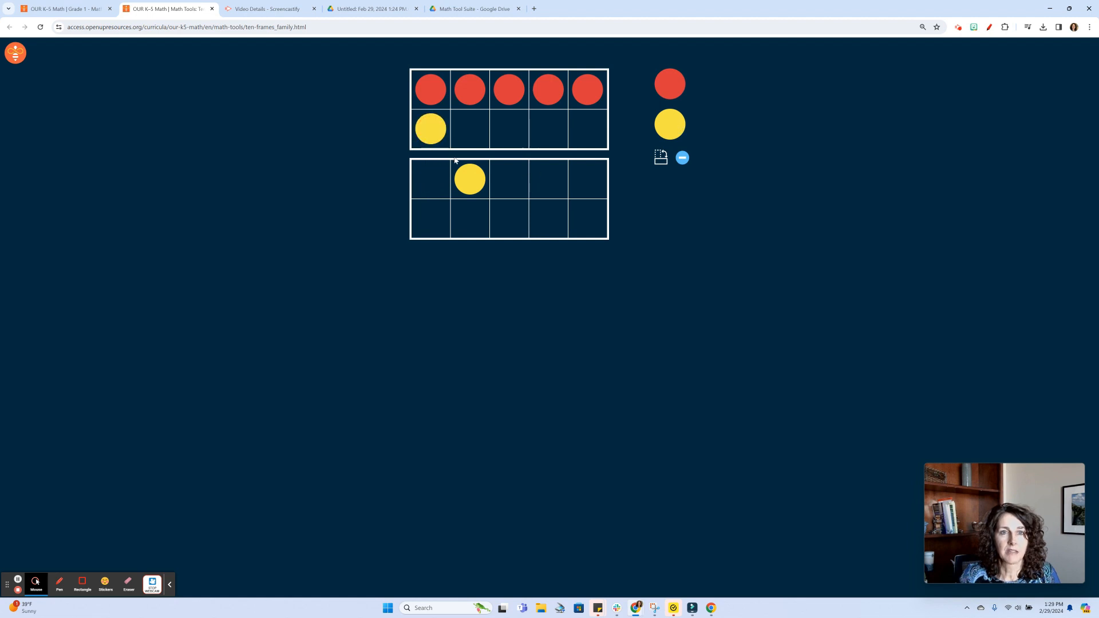
drag(670, 84, 582, 129)
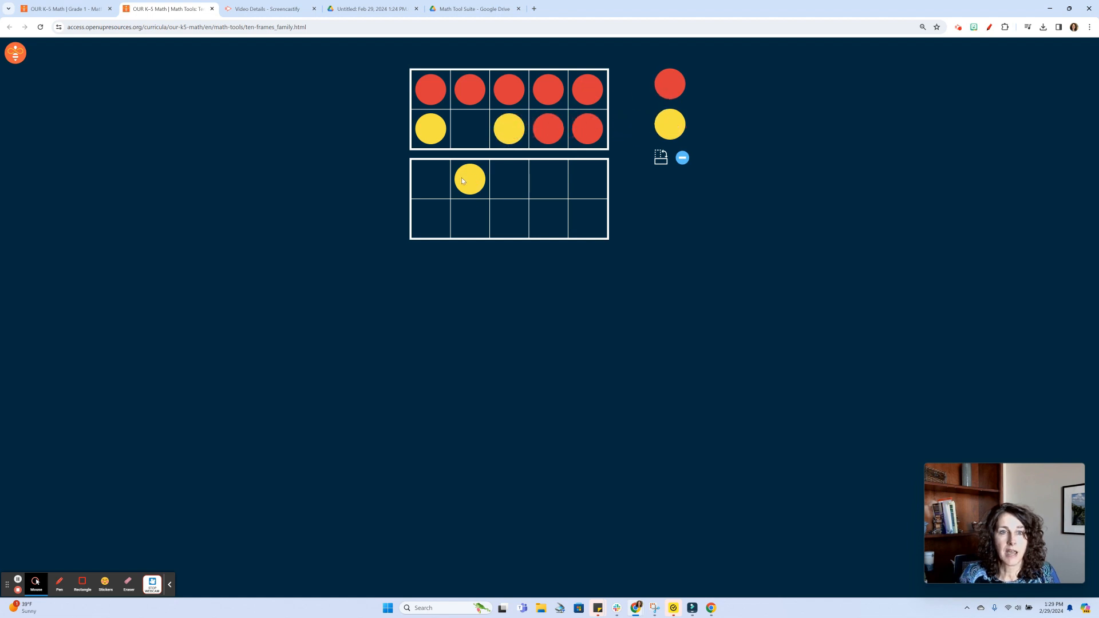
drag(469, 180, 469, 129)
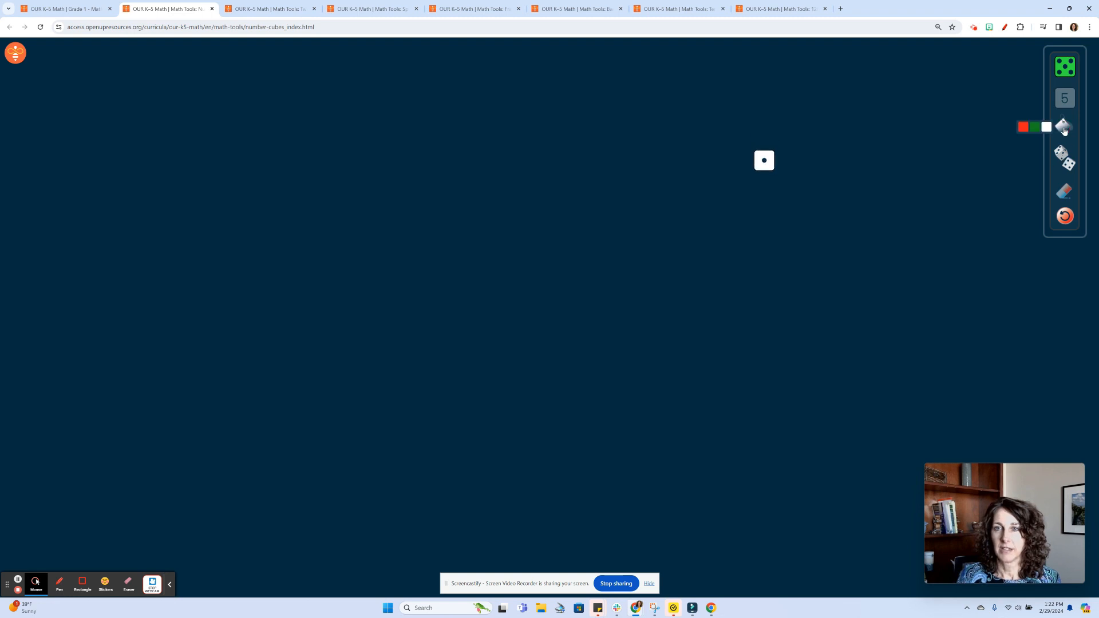
Choose a colour for the number cube showing a single dot
click(1035, 127)
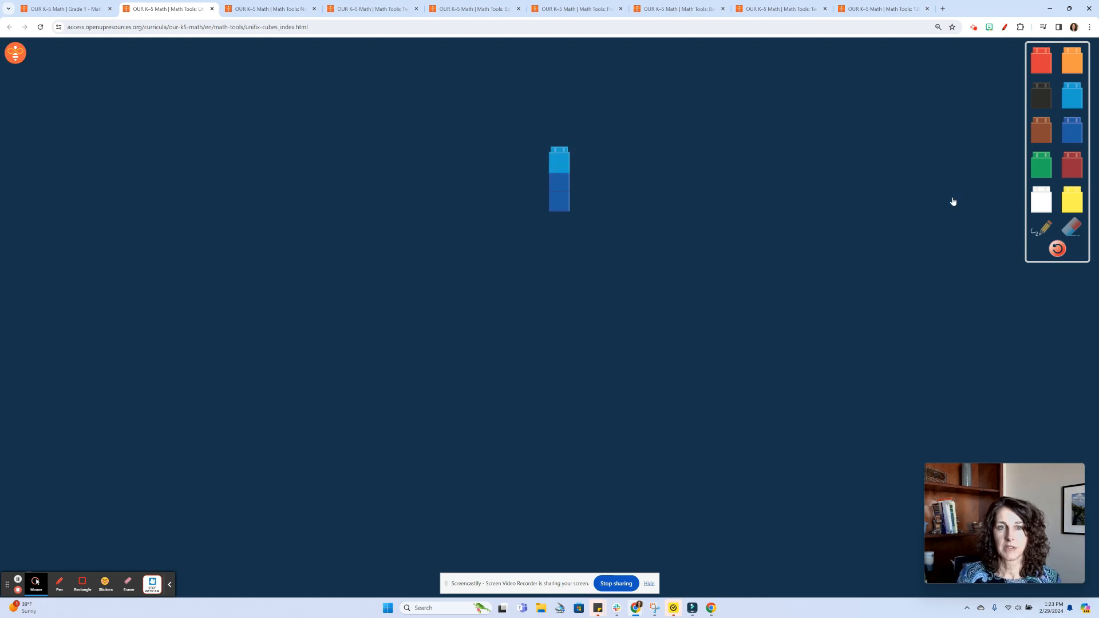
mouse_move(928, 218)
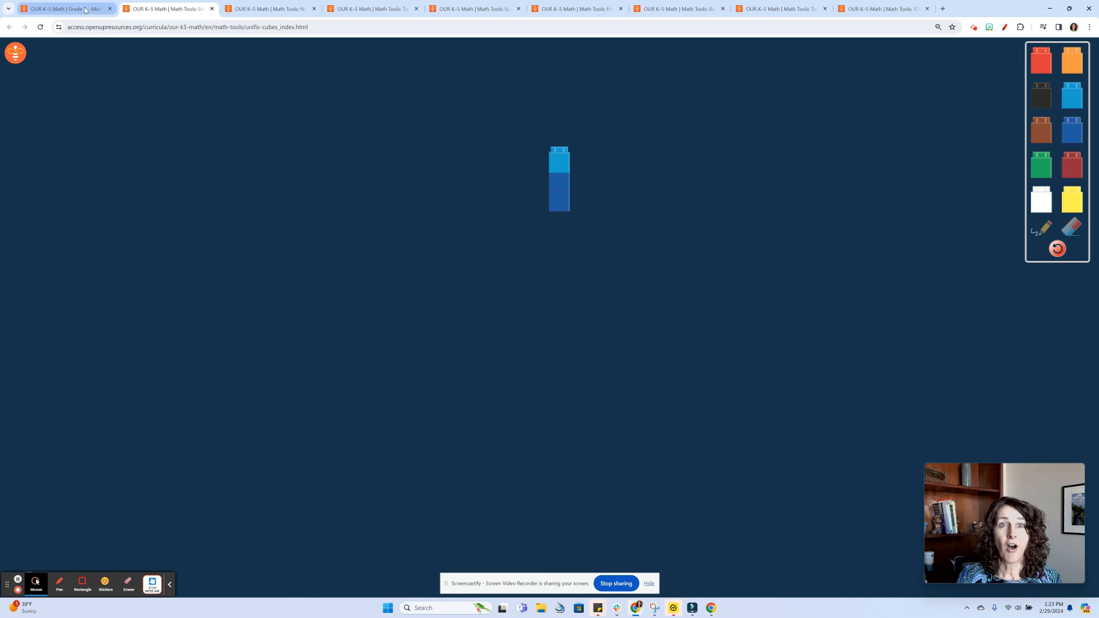
mouse_move(63, 8)
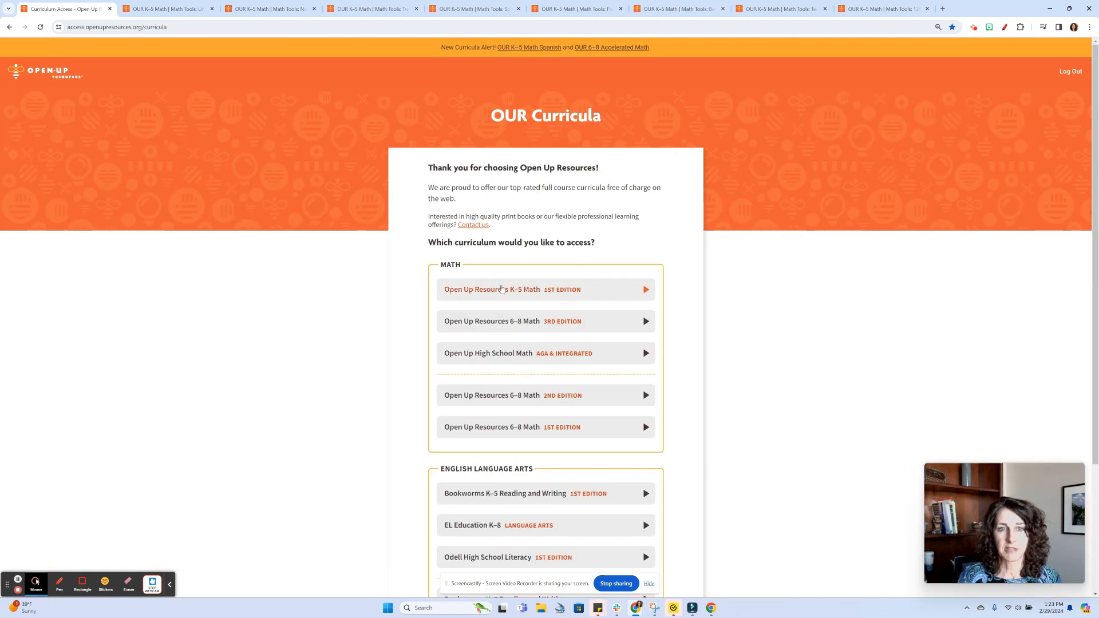
Enter K–5 Math Grade 1 as a family and show its resources list with Math Tools
click(510, 289)
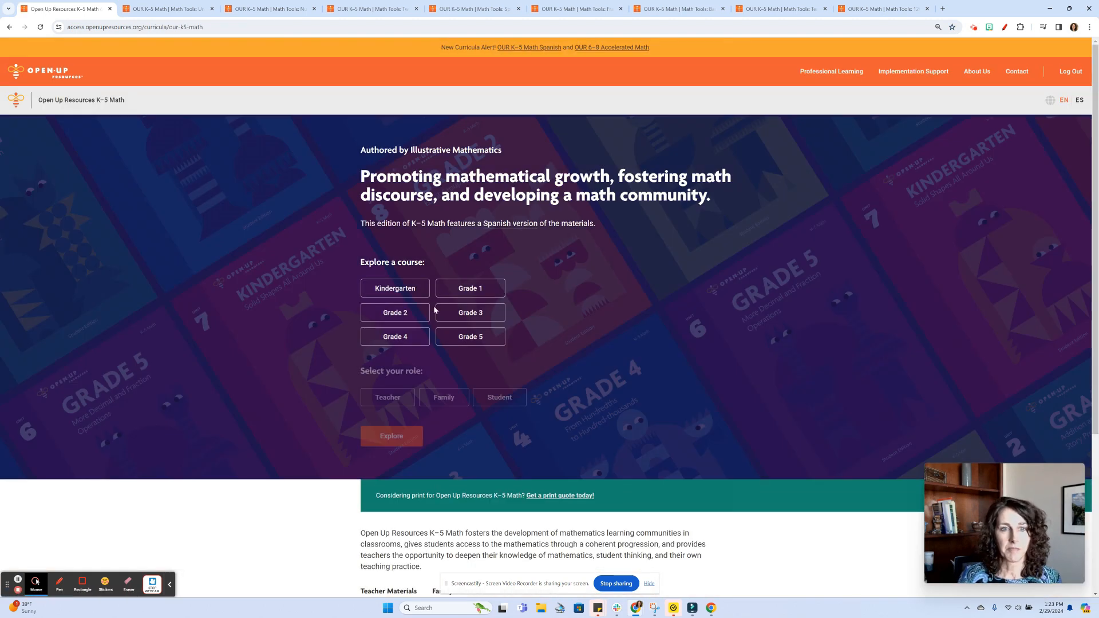
click(469, 288)
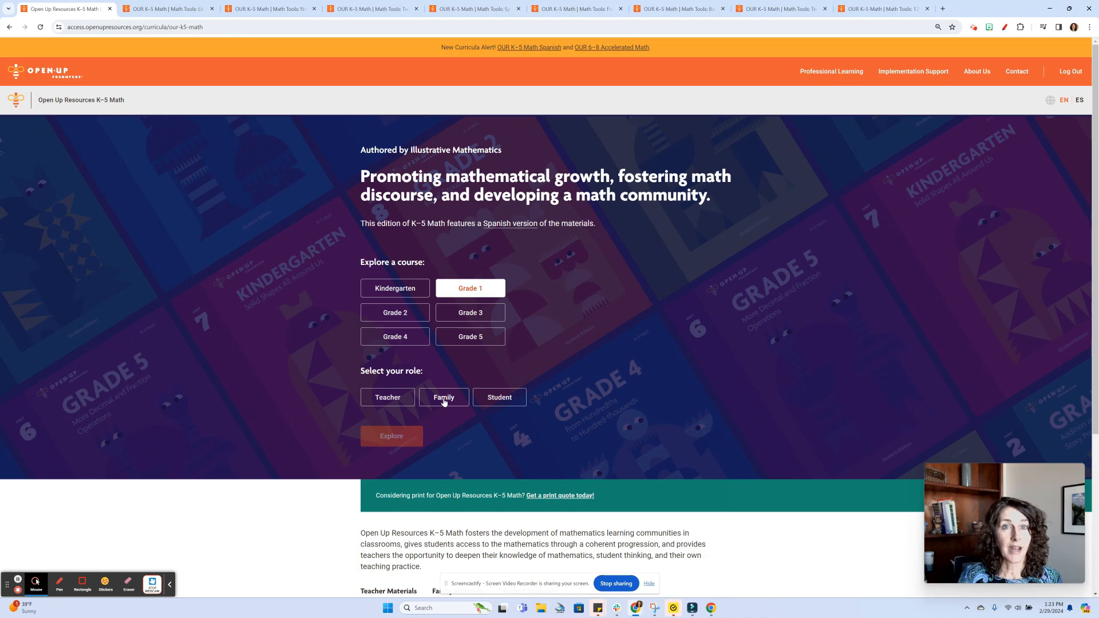
click(391, 436)
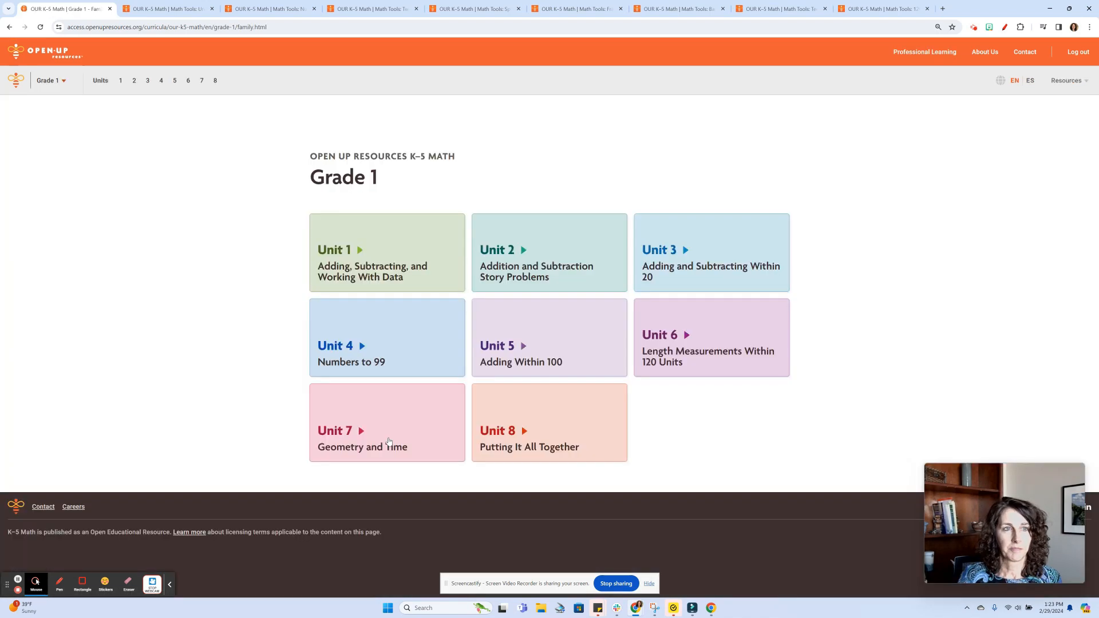
click(1066, 80)
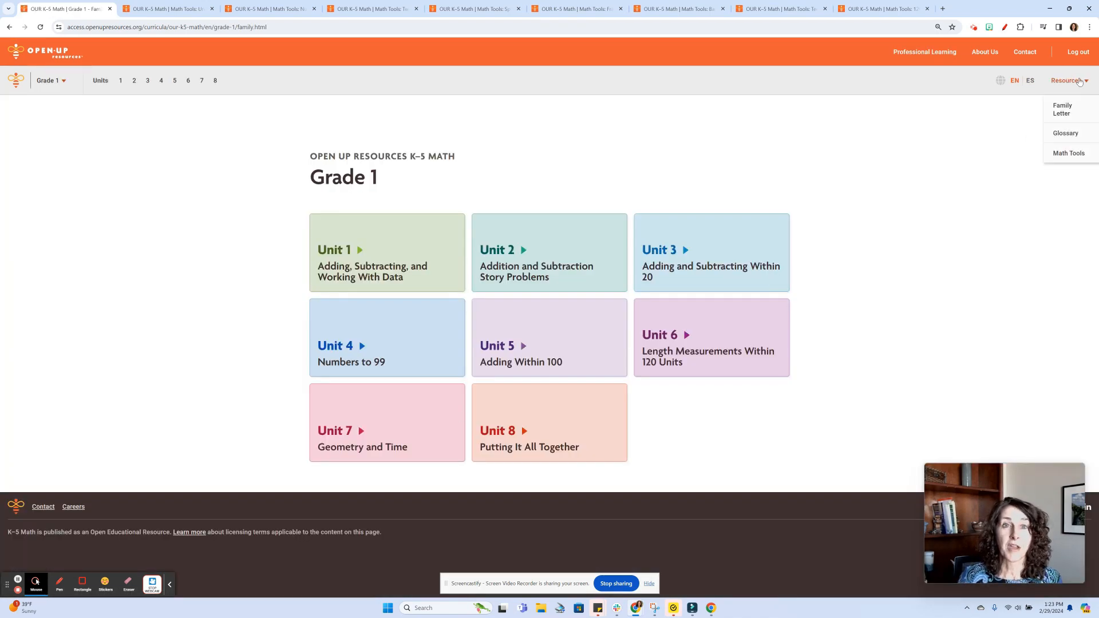